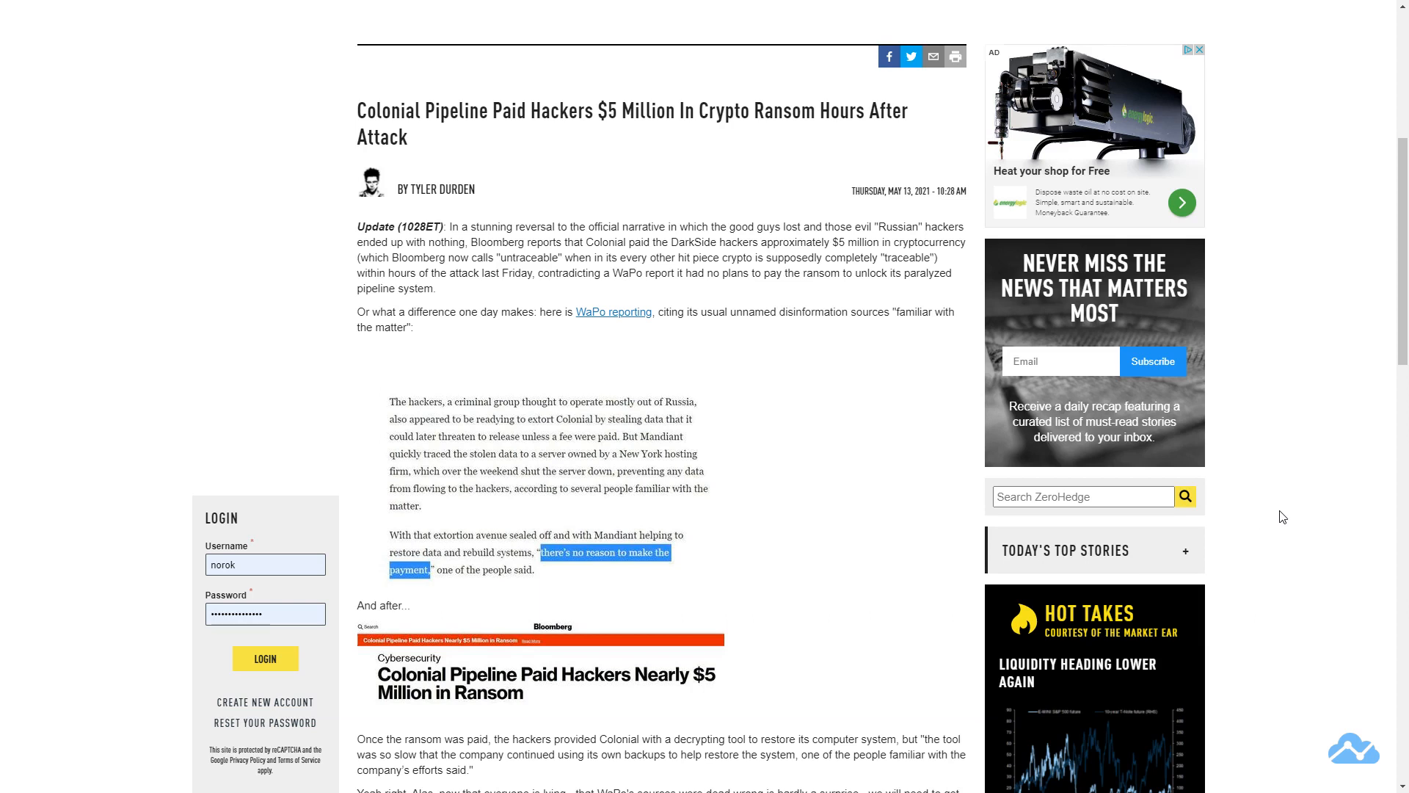
Scroll through the ZeroHedge article on Colonial Pipeline's $5 million crypto ransom
scroll(down, 3)
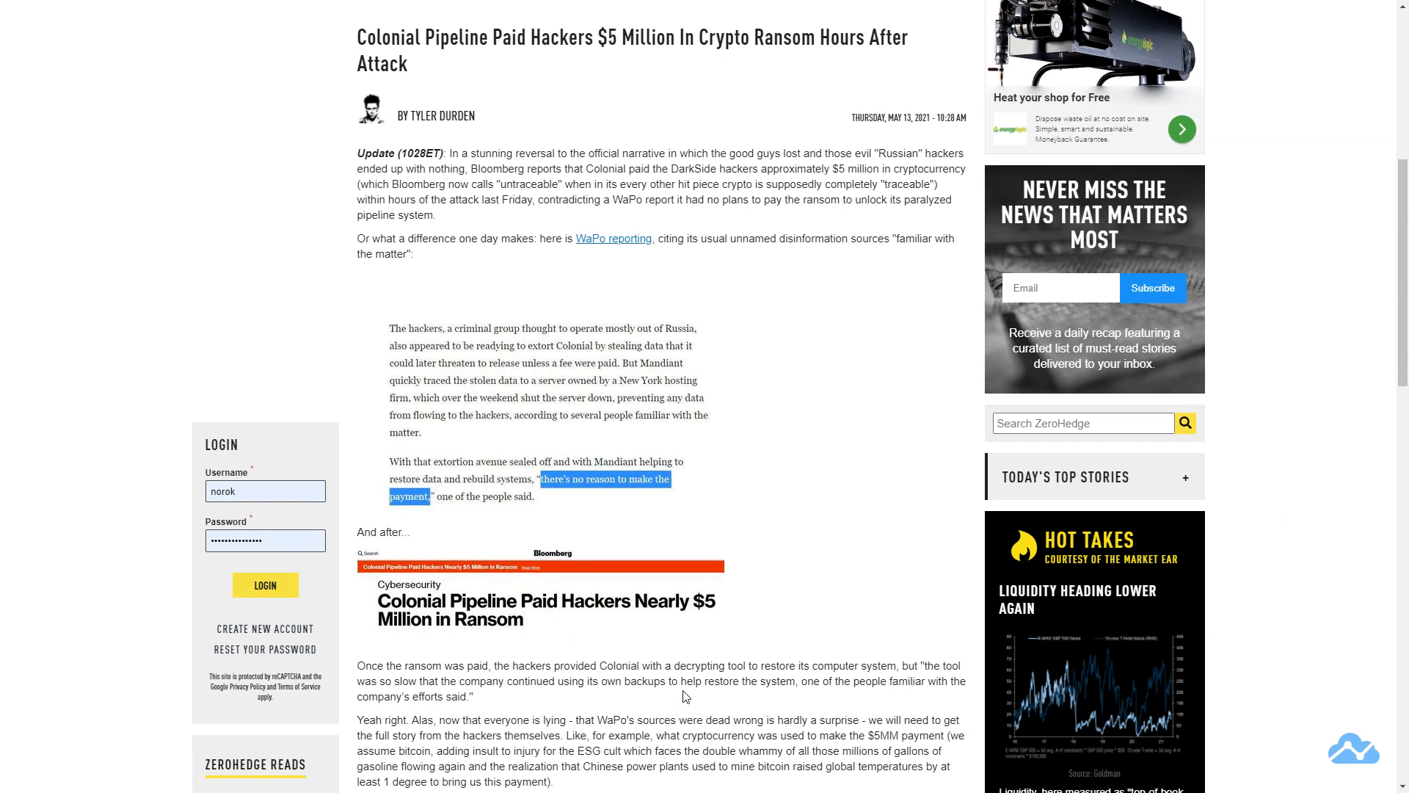
scroll(down, 3)
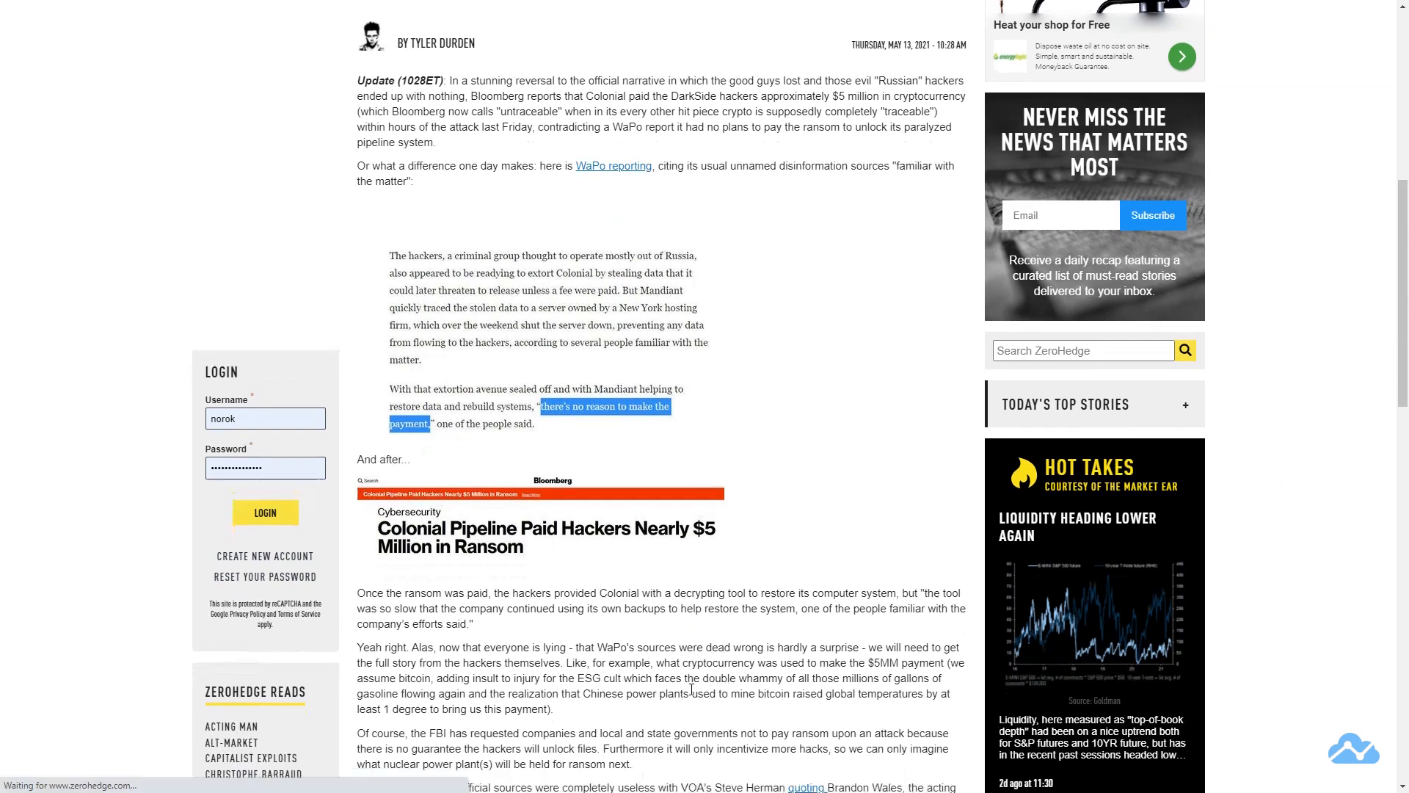
scroll(down, 3)
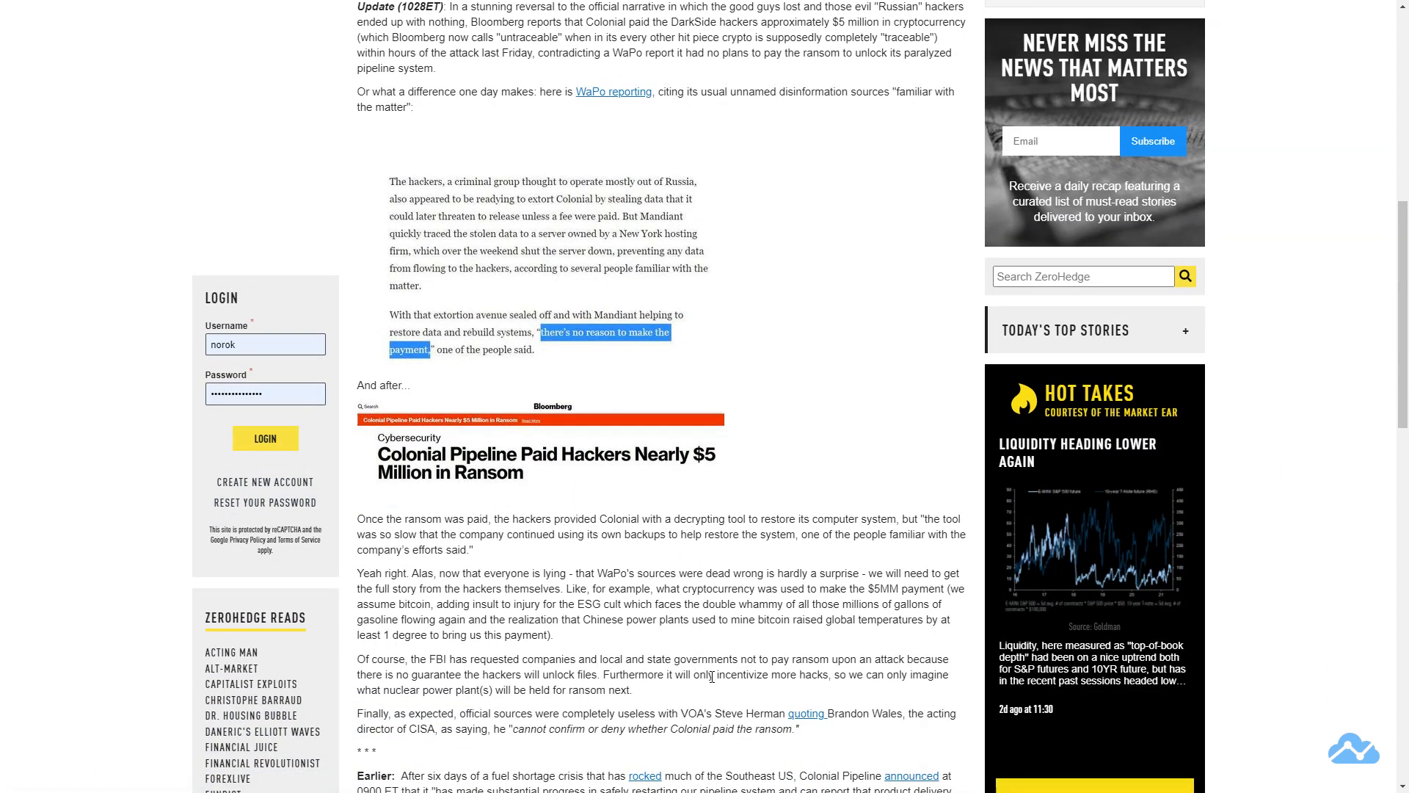
mouse_move(712, 676)
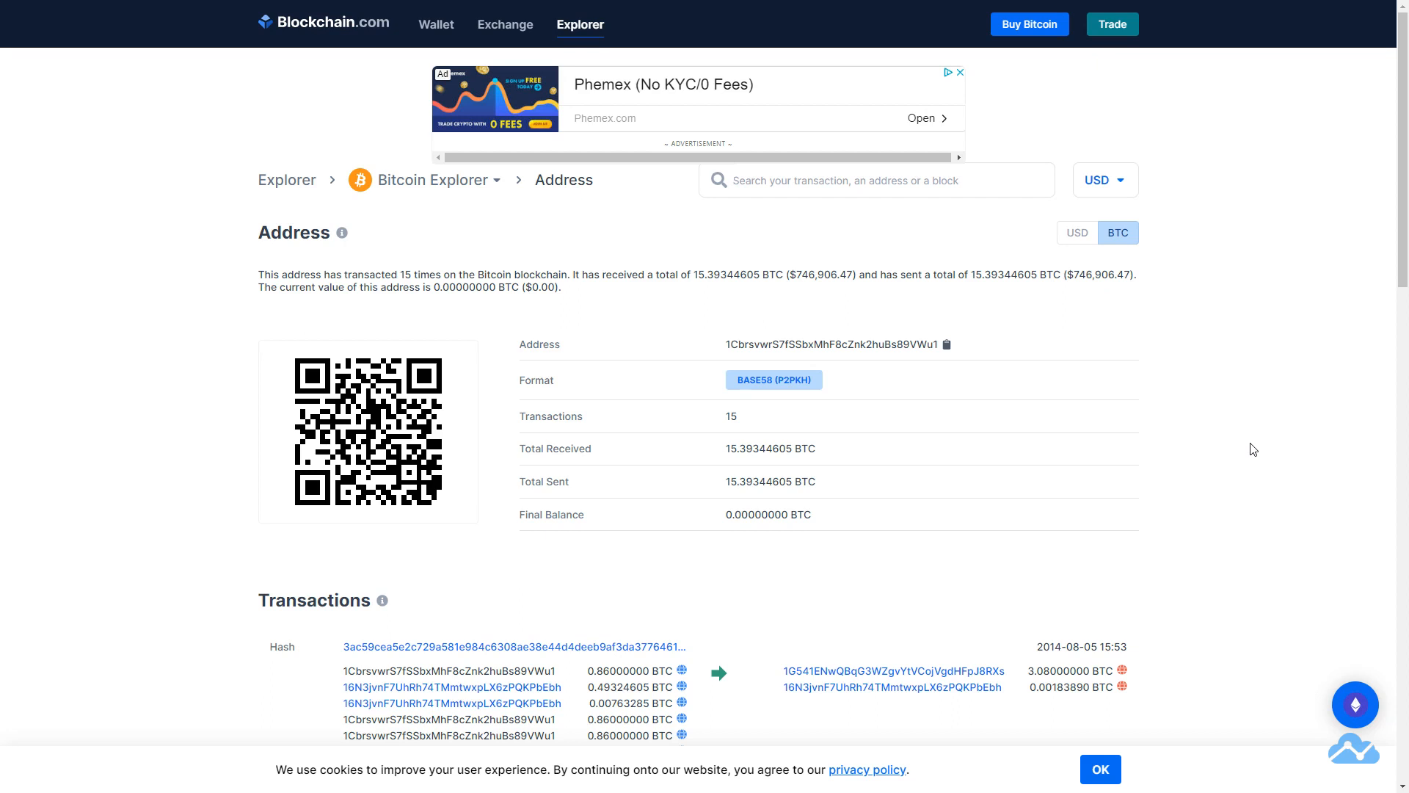
click(845, 180)
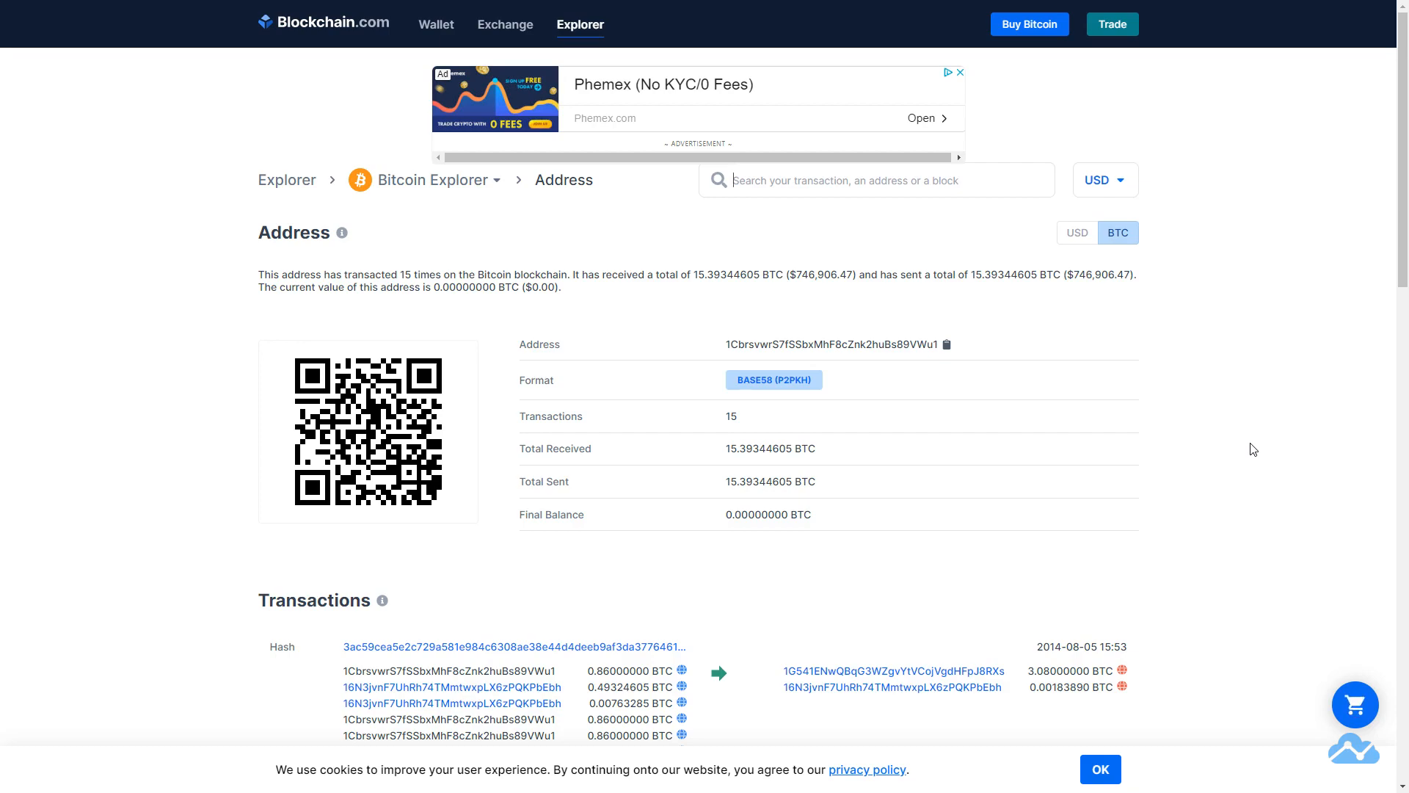
scroll(down, 3)
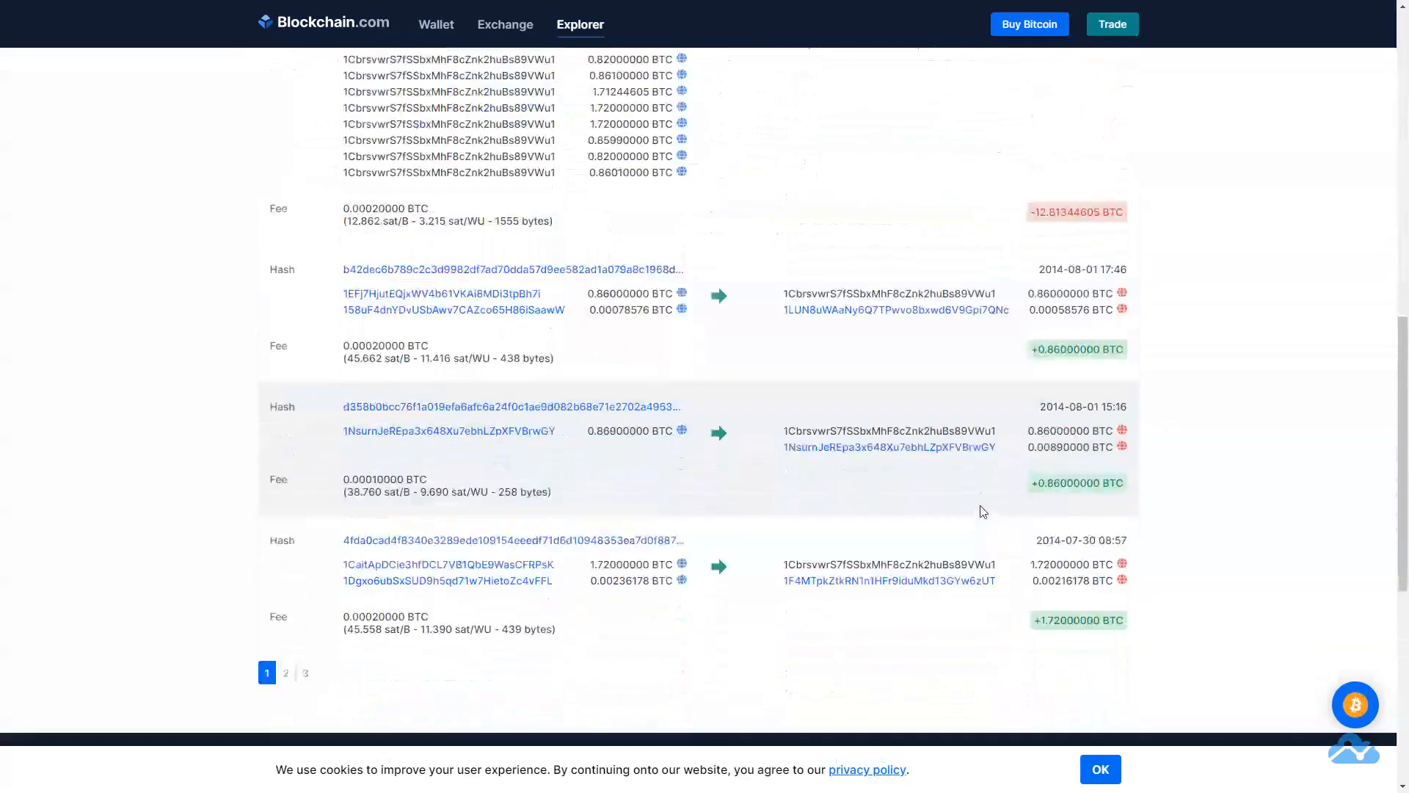
click(306, 672)
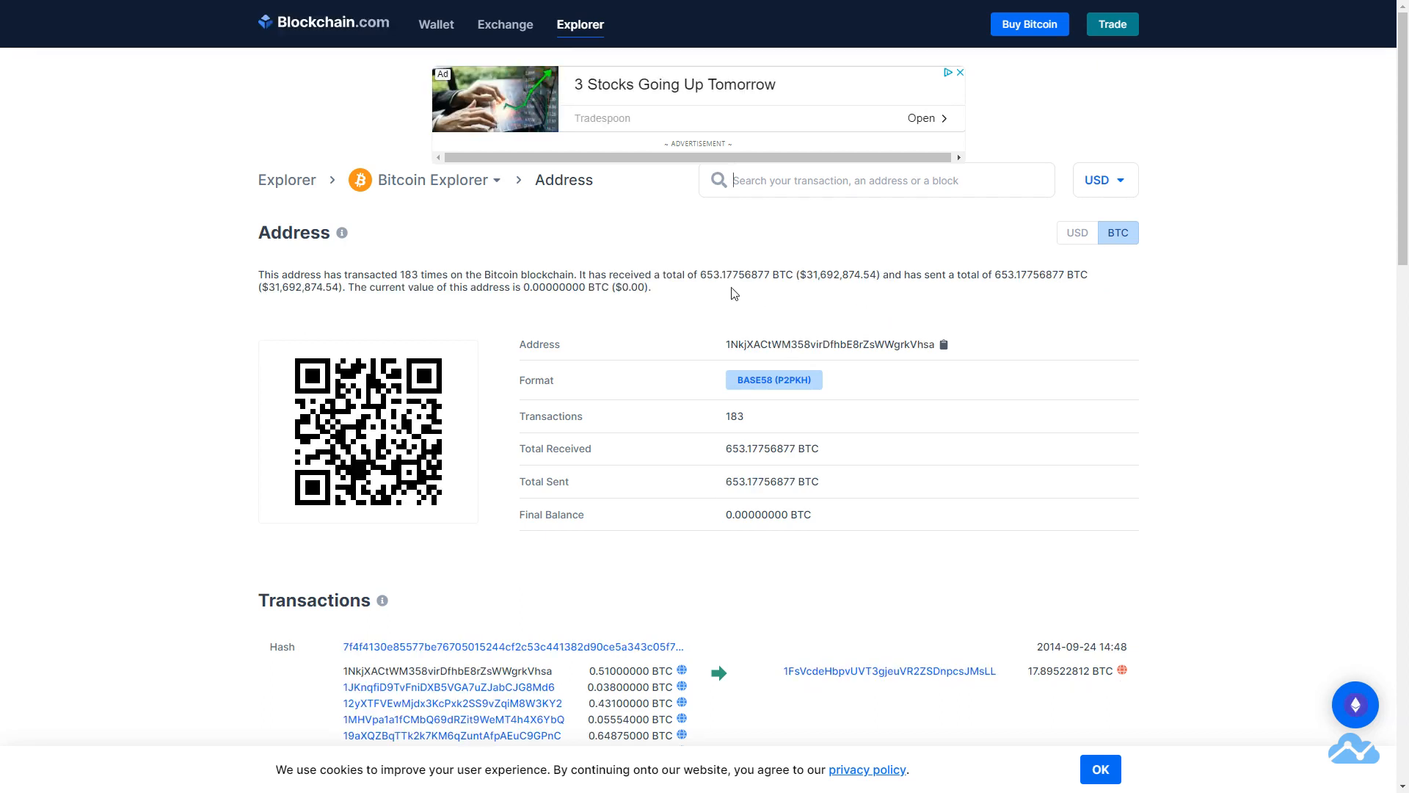
Open receiving address 1FsVcdeHbpvUVT3gjeuVR2ZSDnpcsJMsLL with 30,379 transactions
double_click(706, 274)
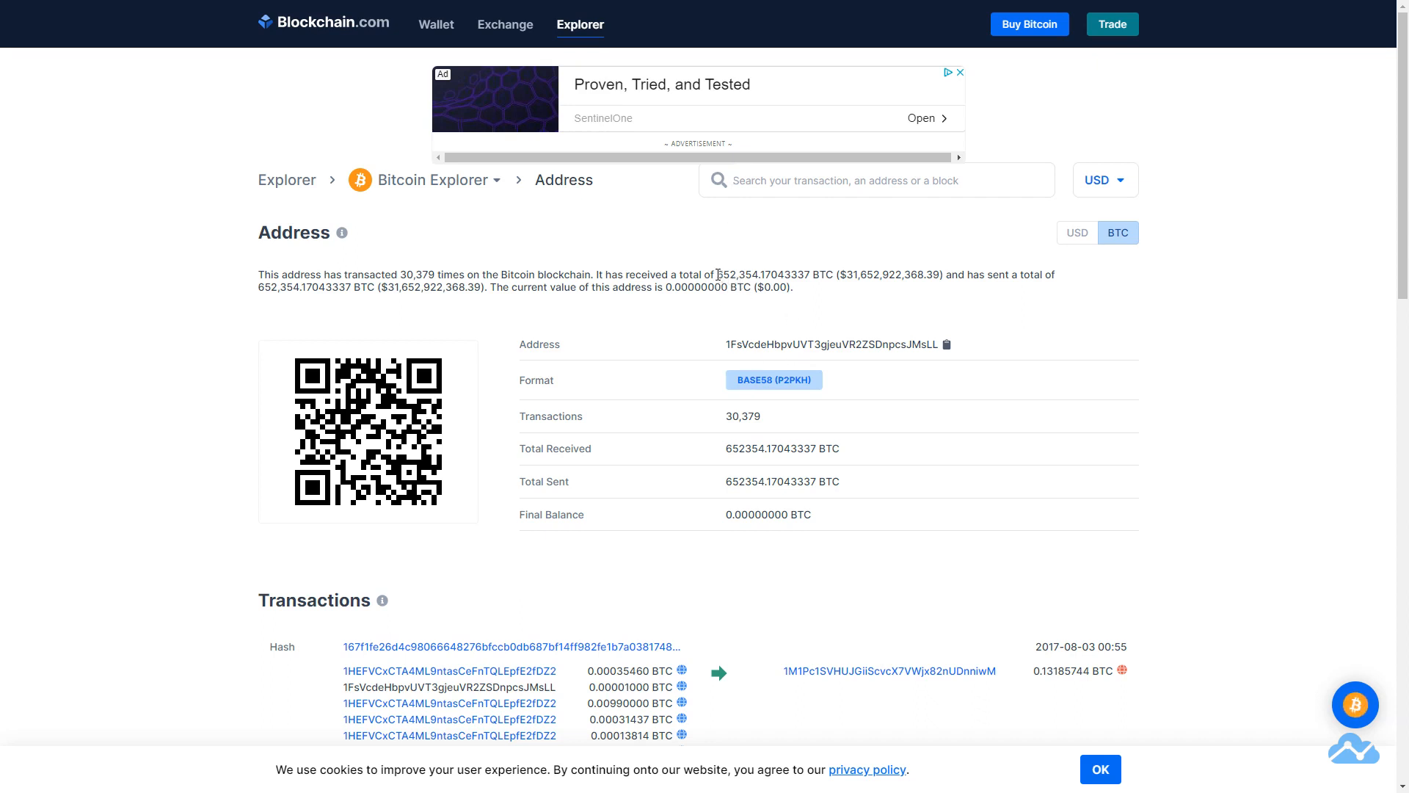
Scroll the heavily used address's transactions back to the 2017-08-03 entry
scroll(down, 3)
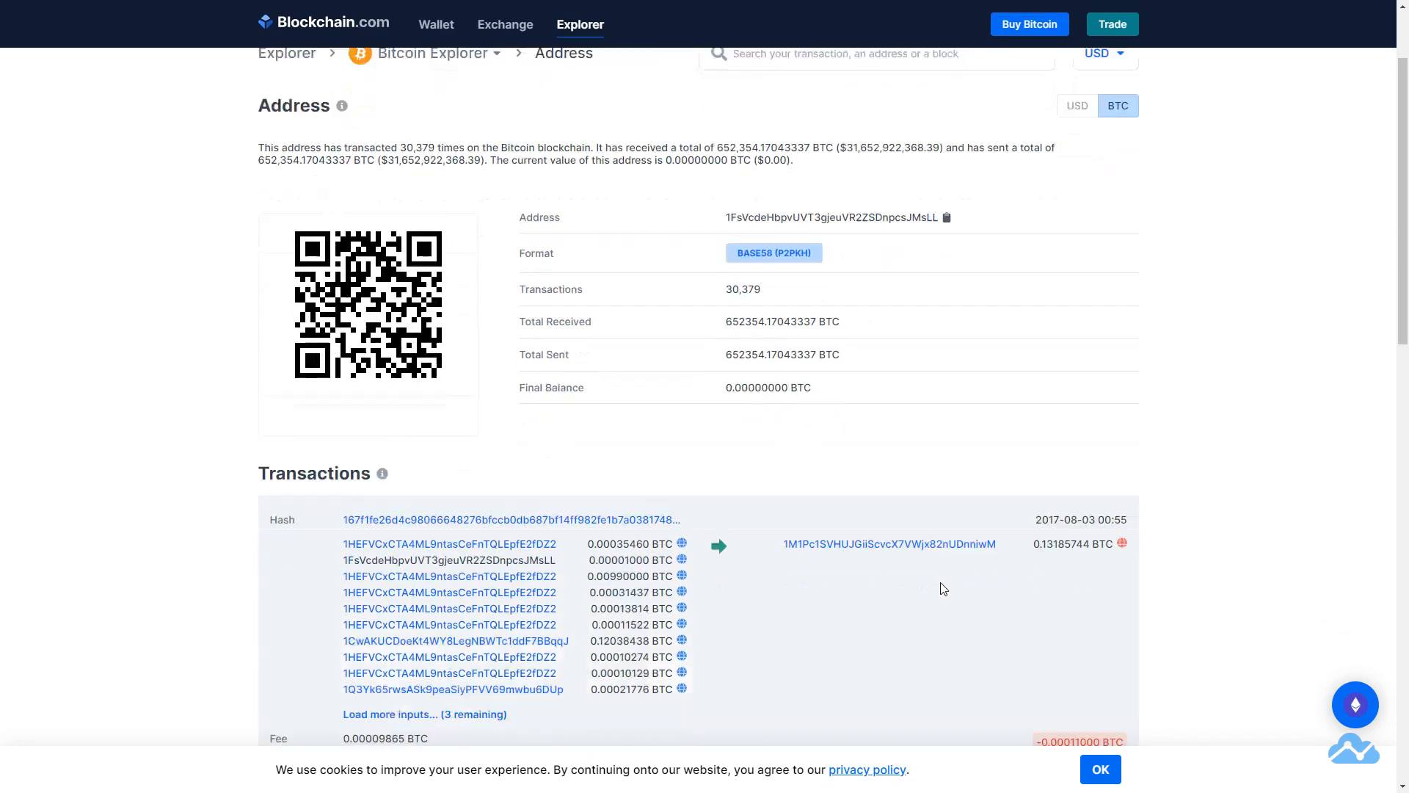
scroll(down, 3)
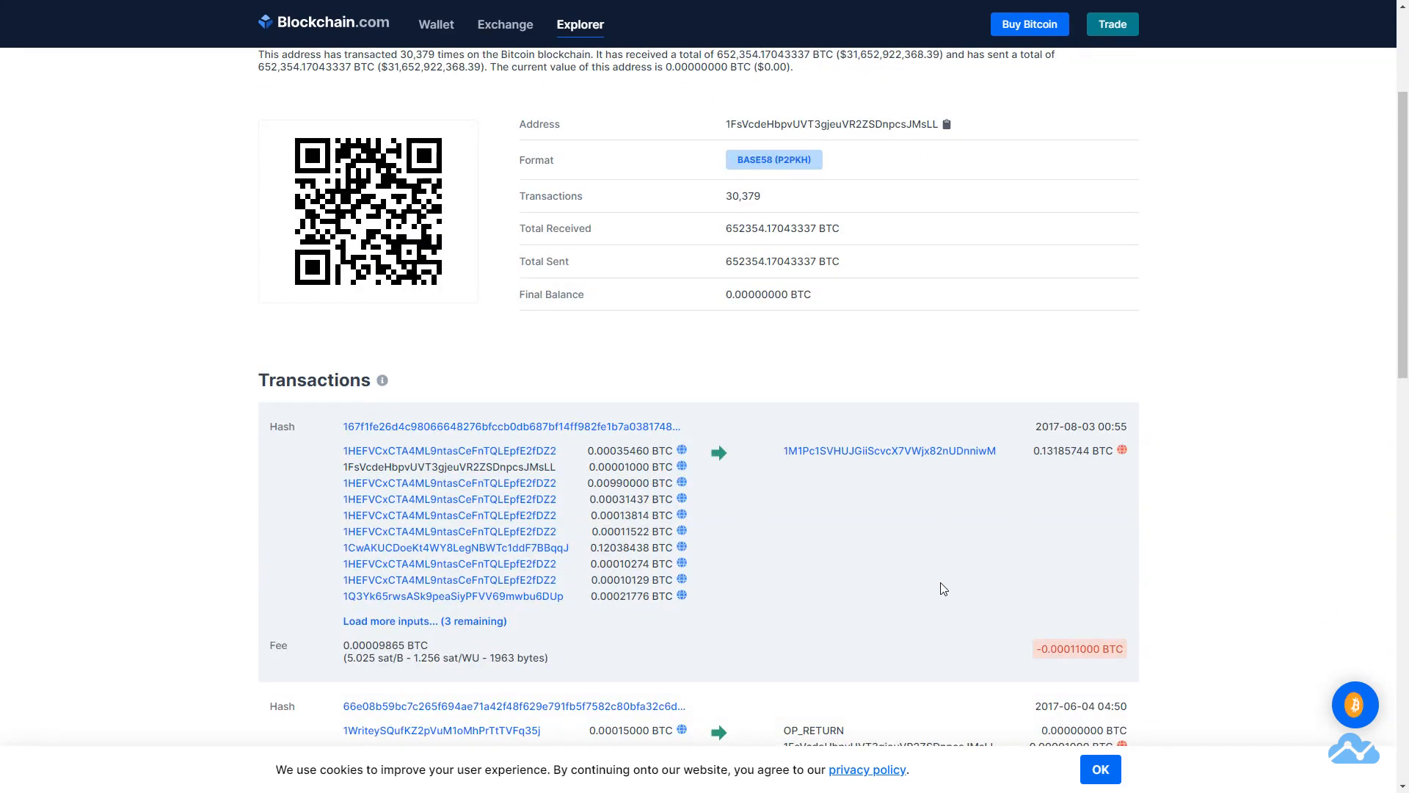
scroll(down, 3)
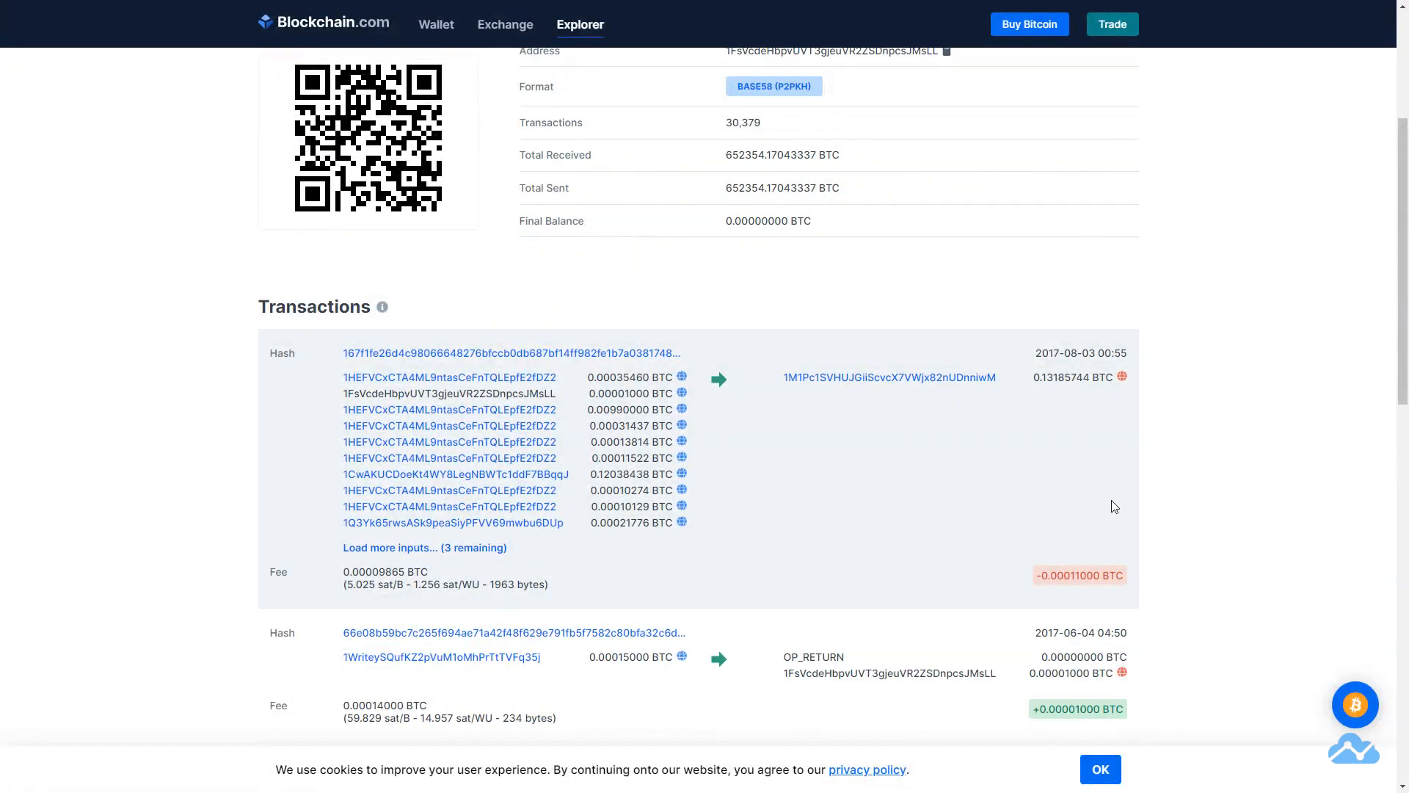
scroll(down, 3)
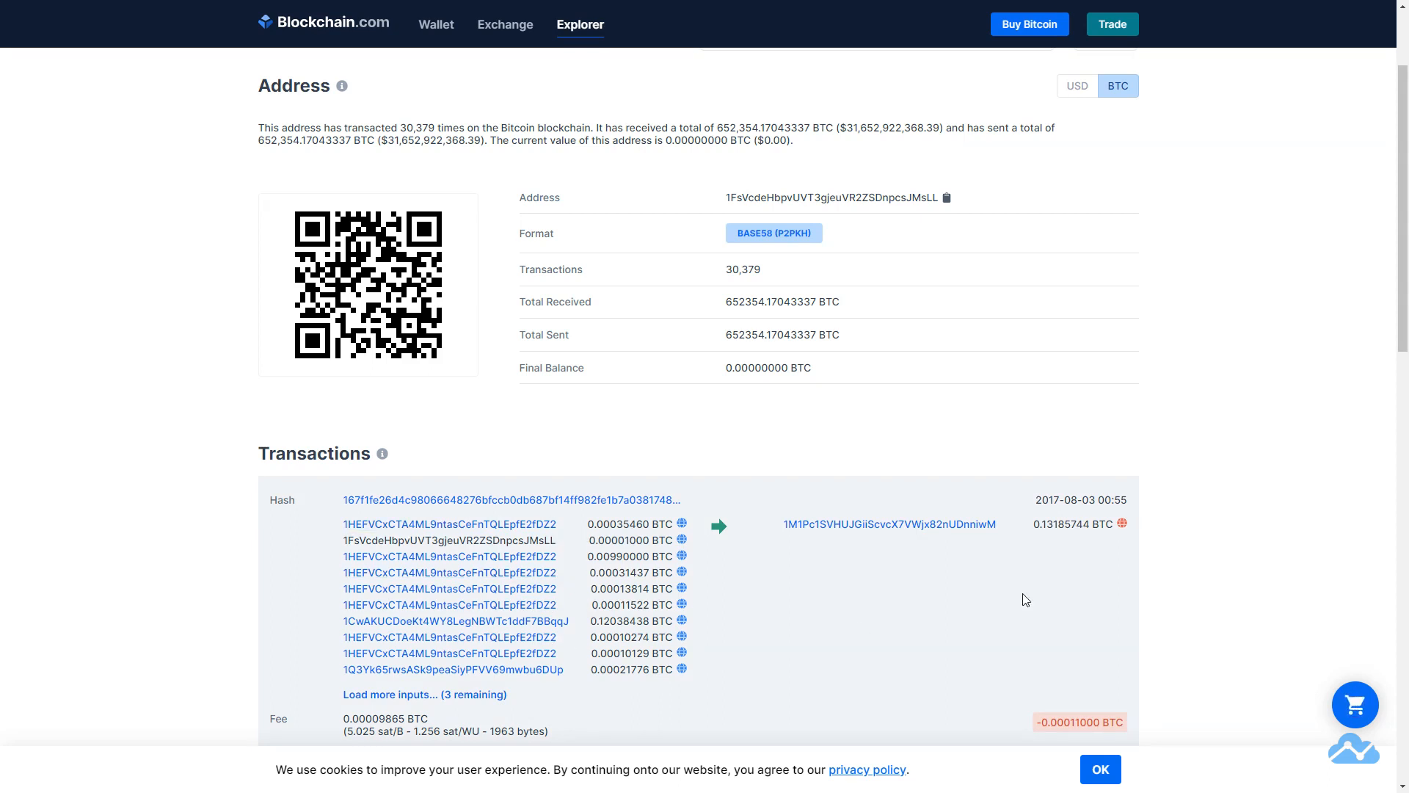
mouse_move(1259, 563)
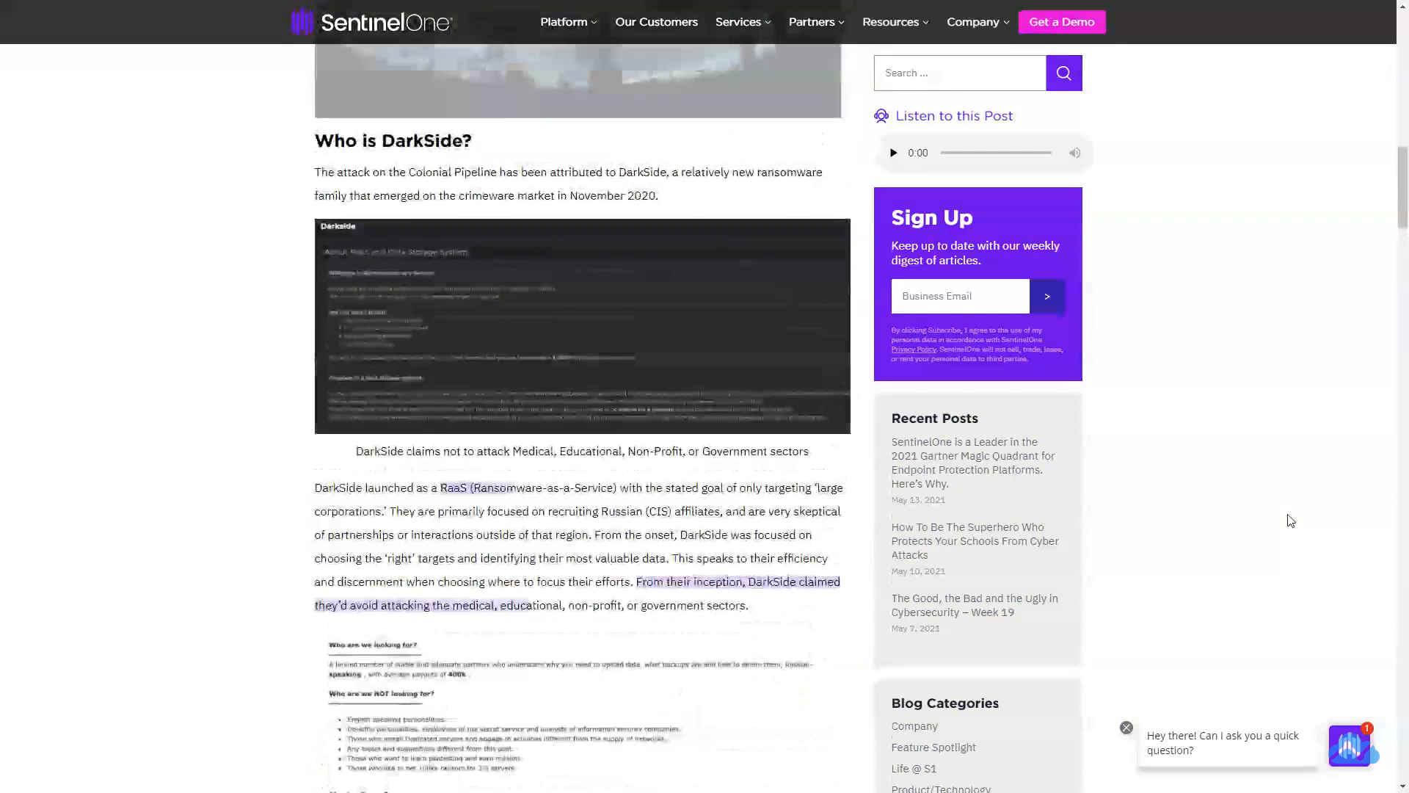
Read the SentinelOne DarkSide post down to the DarkSide 1.0 feature list
scroll(up, 3)
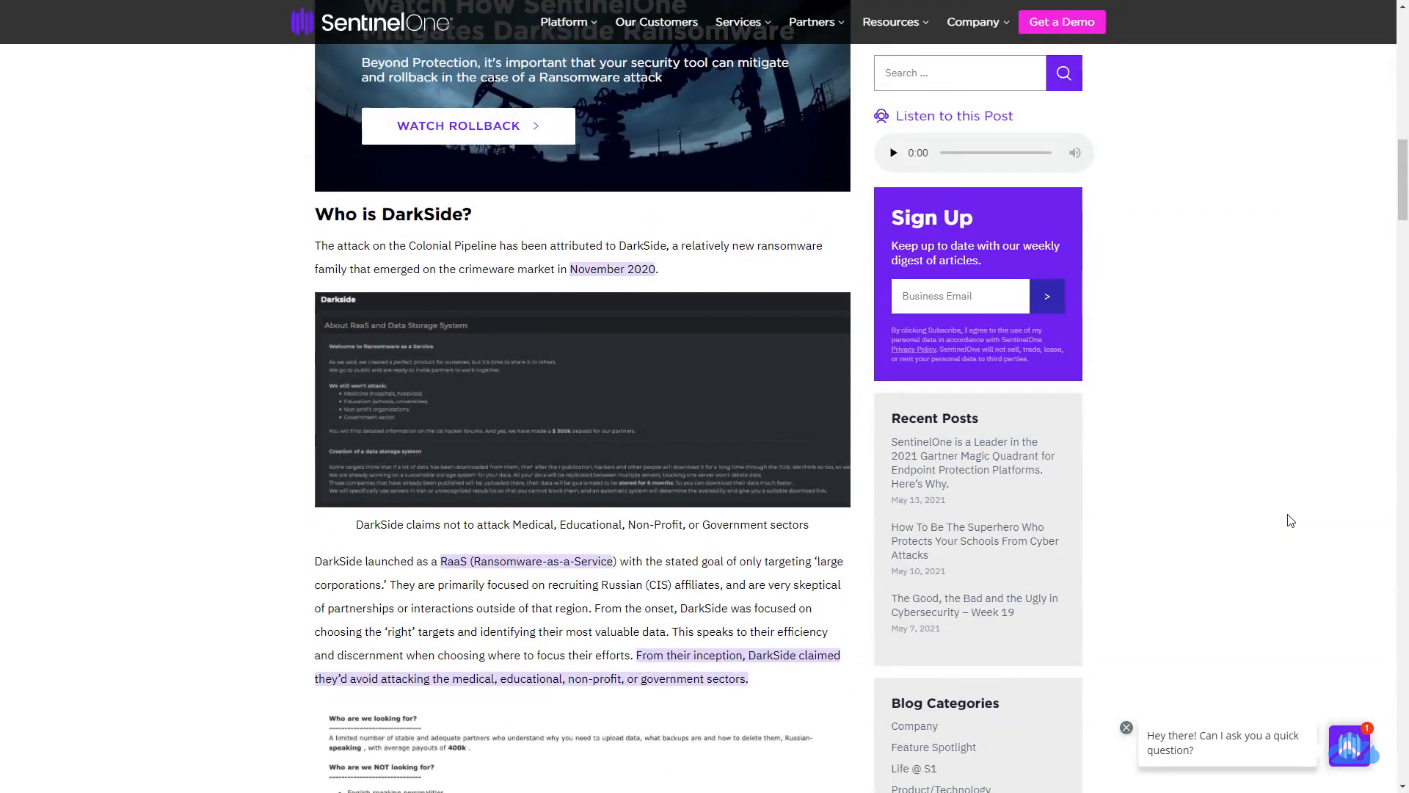
scroll(down, 3)
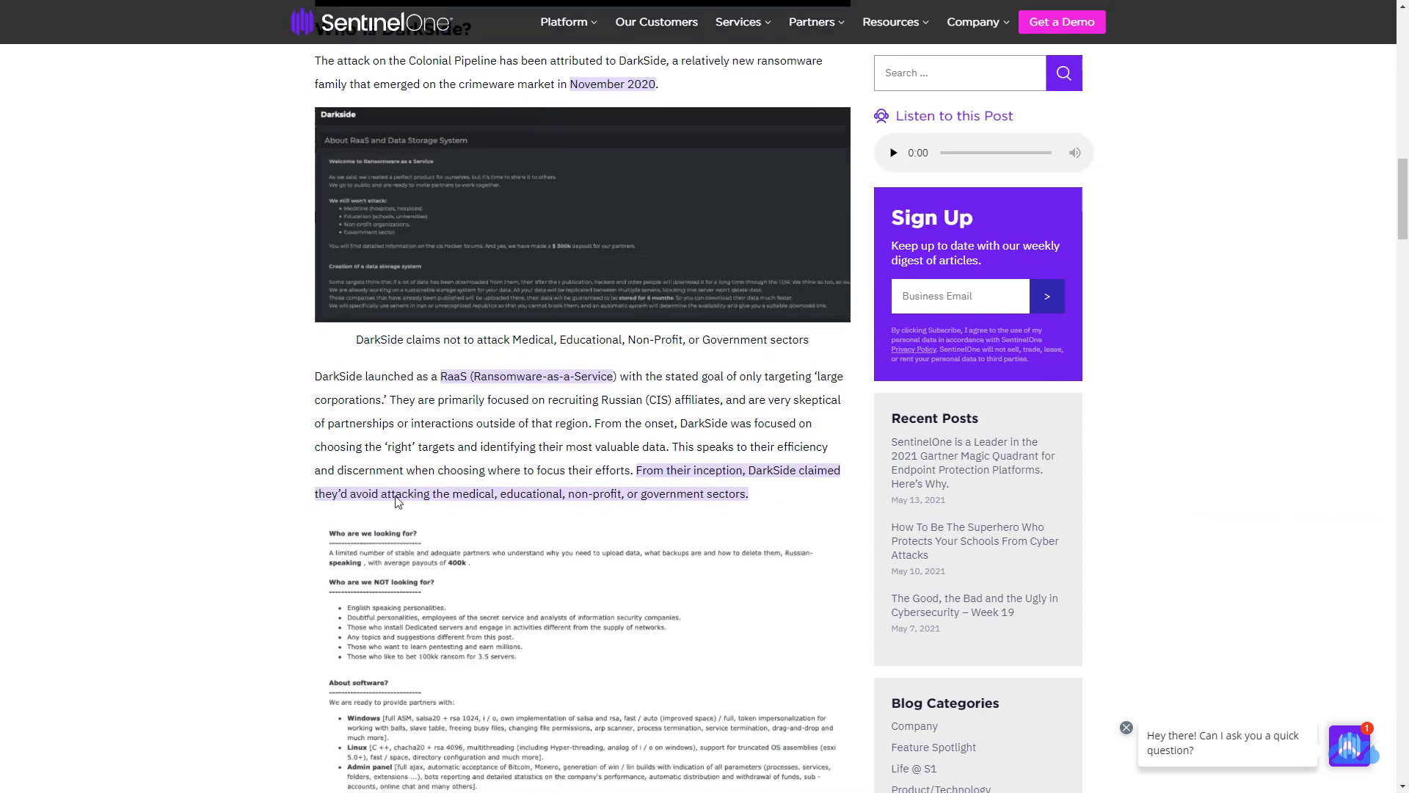
scroll(down, 3)
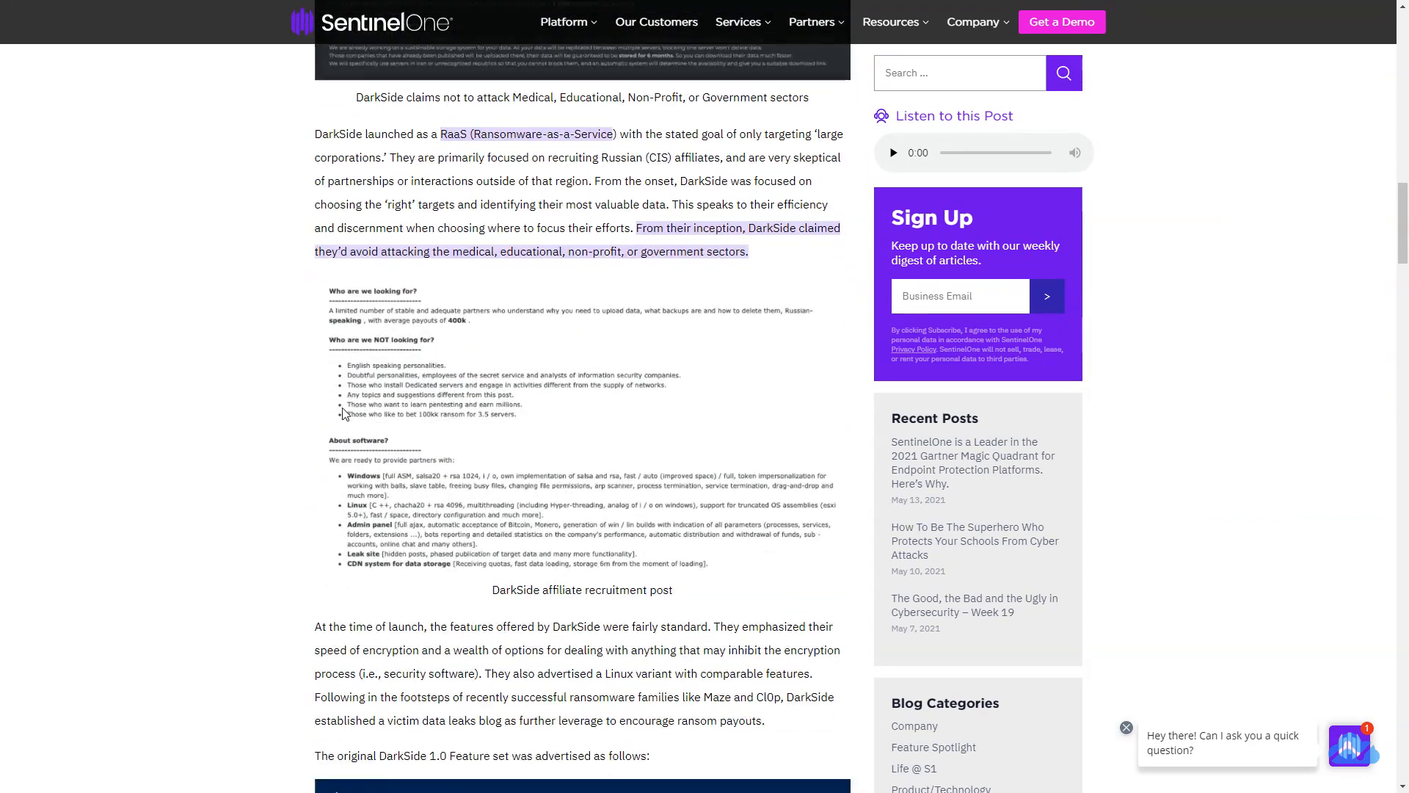
scroll(down, 3)
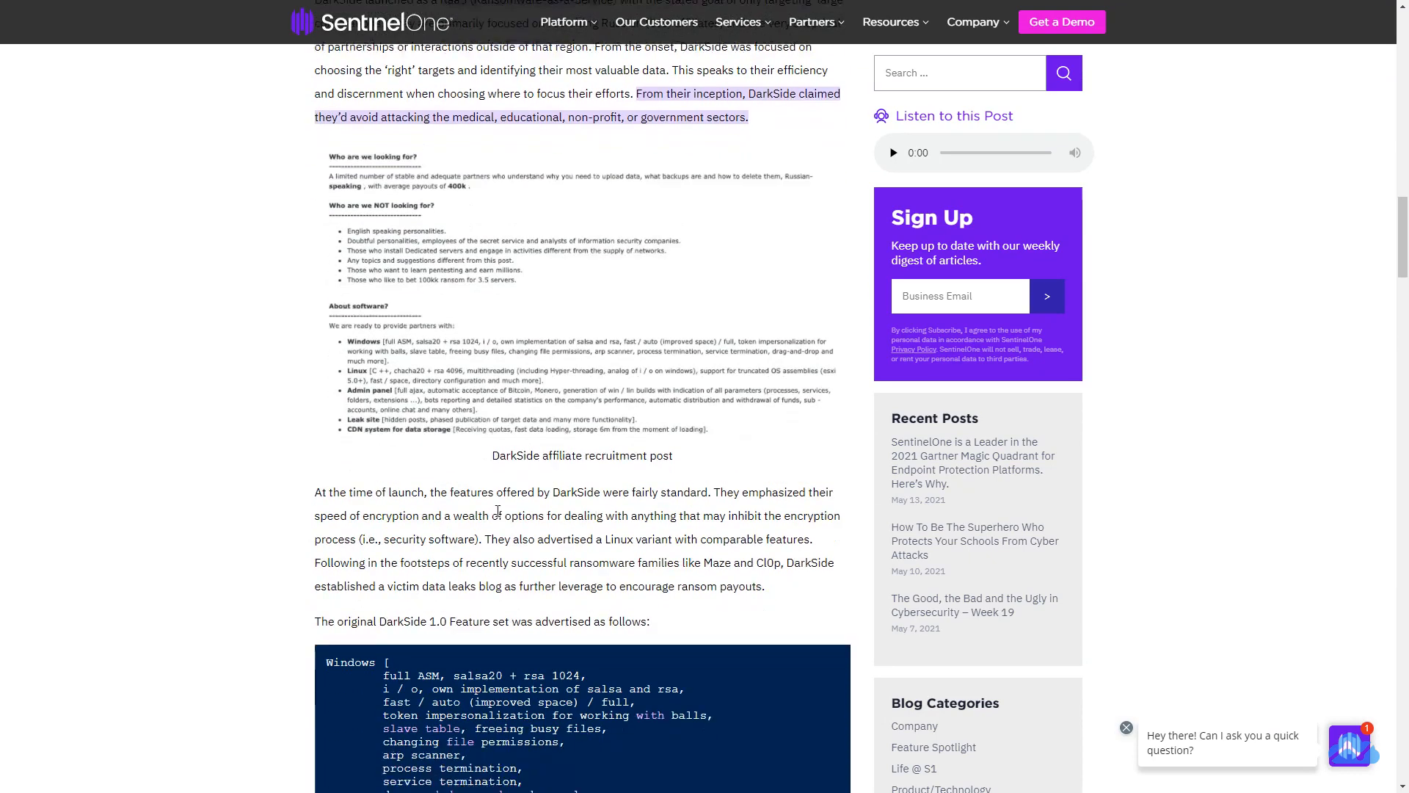
scroll(down, 3)
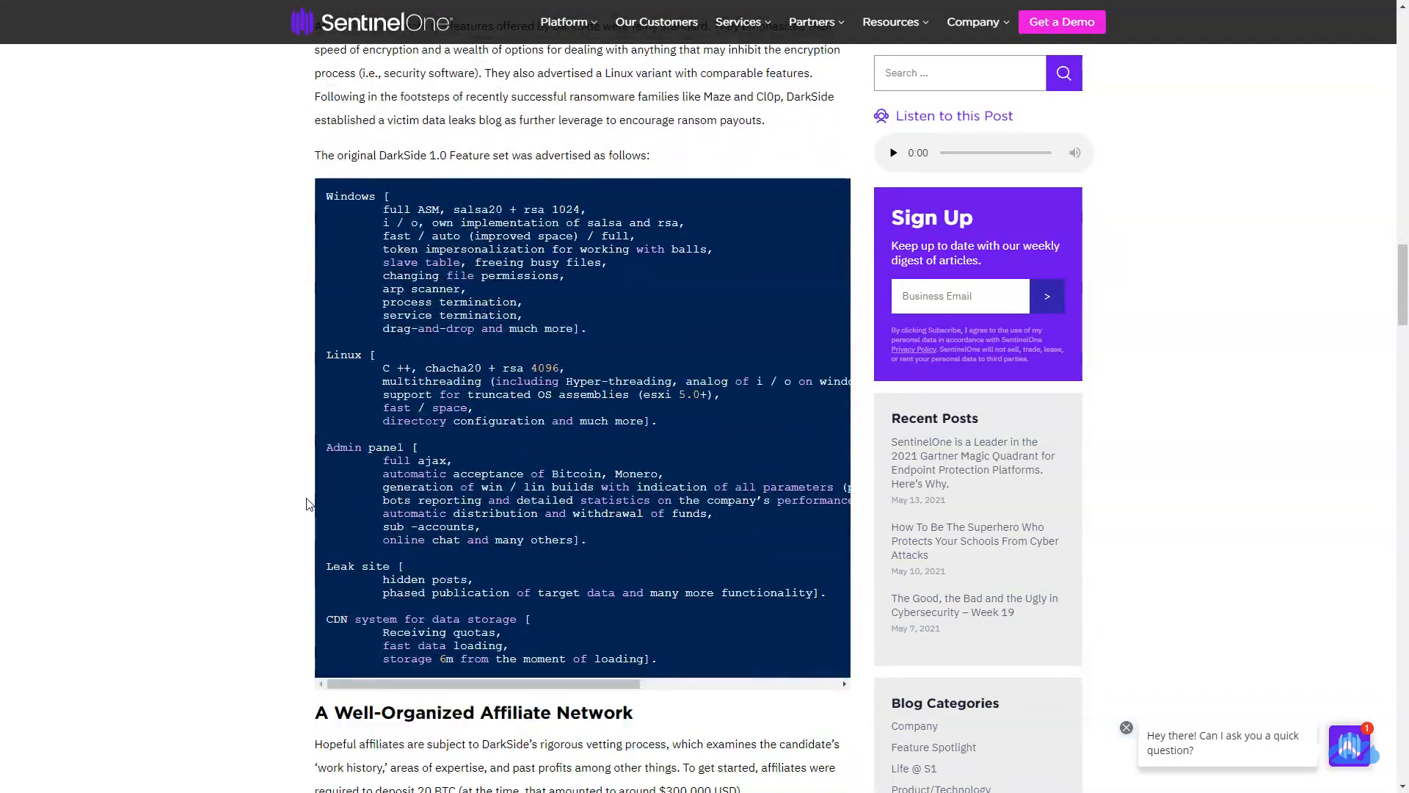
scroll(down, 3)
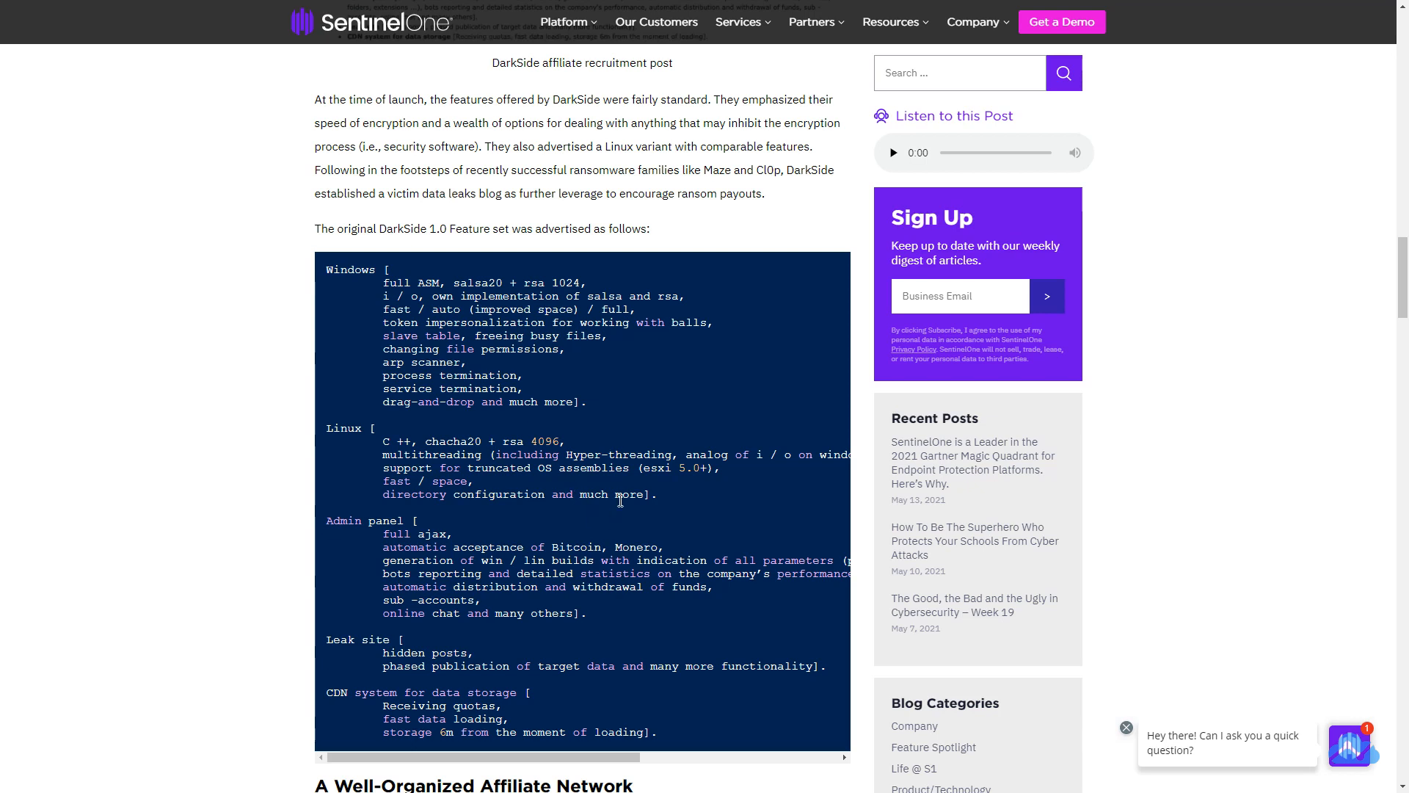
mouse_move(599, 523)
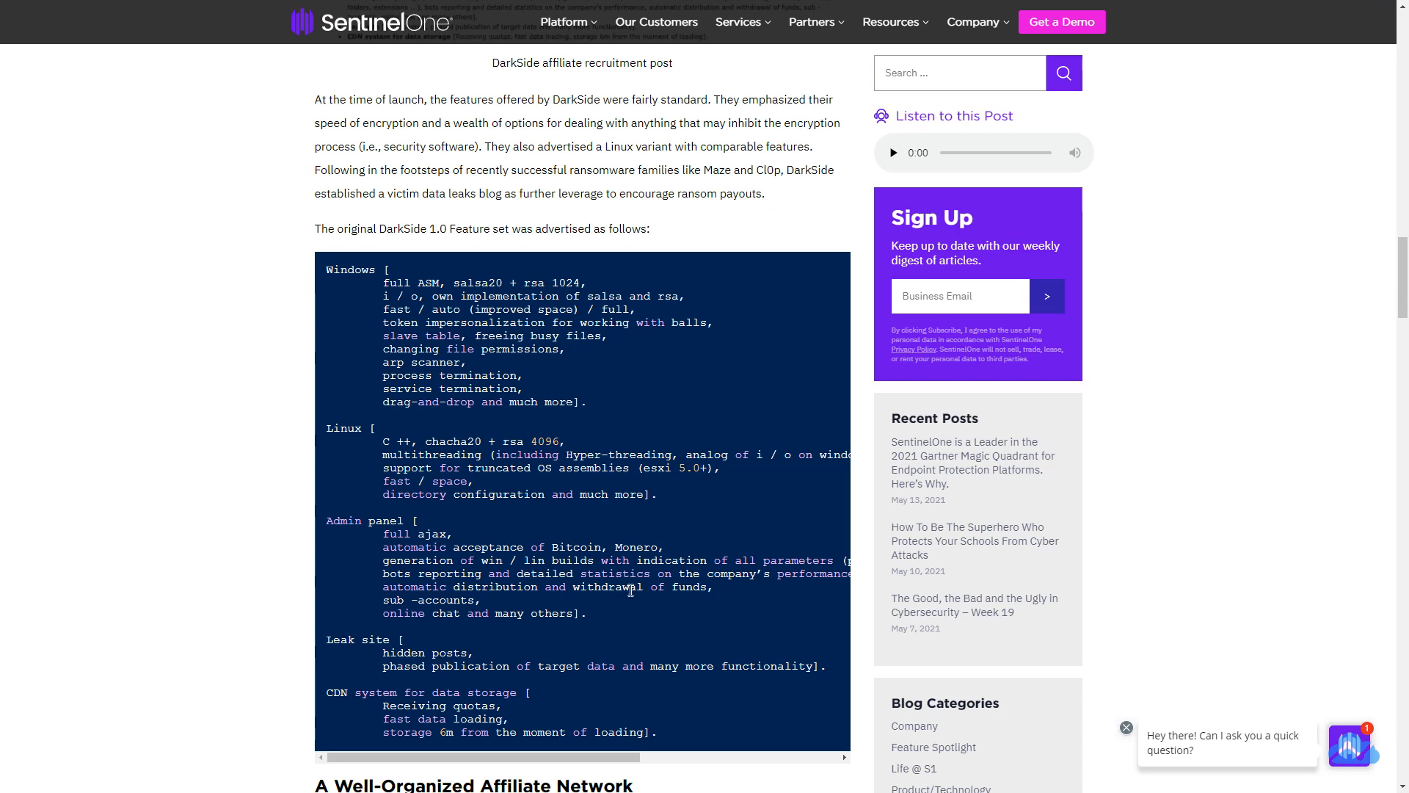
mouse_move(689, 555)
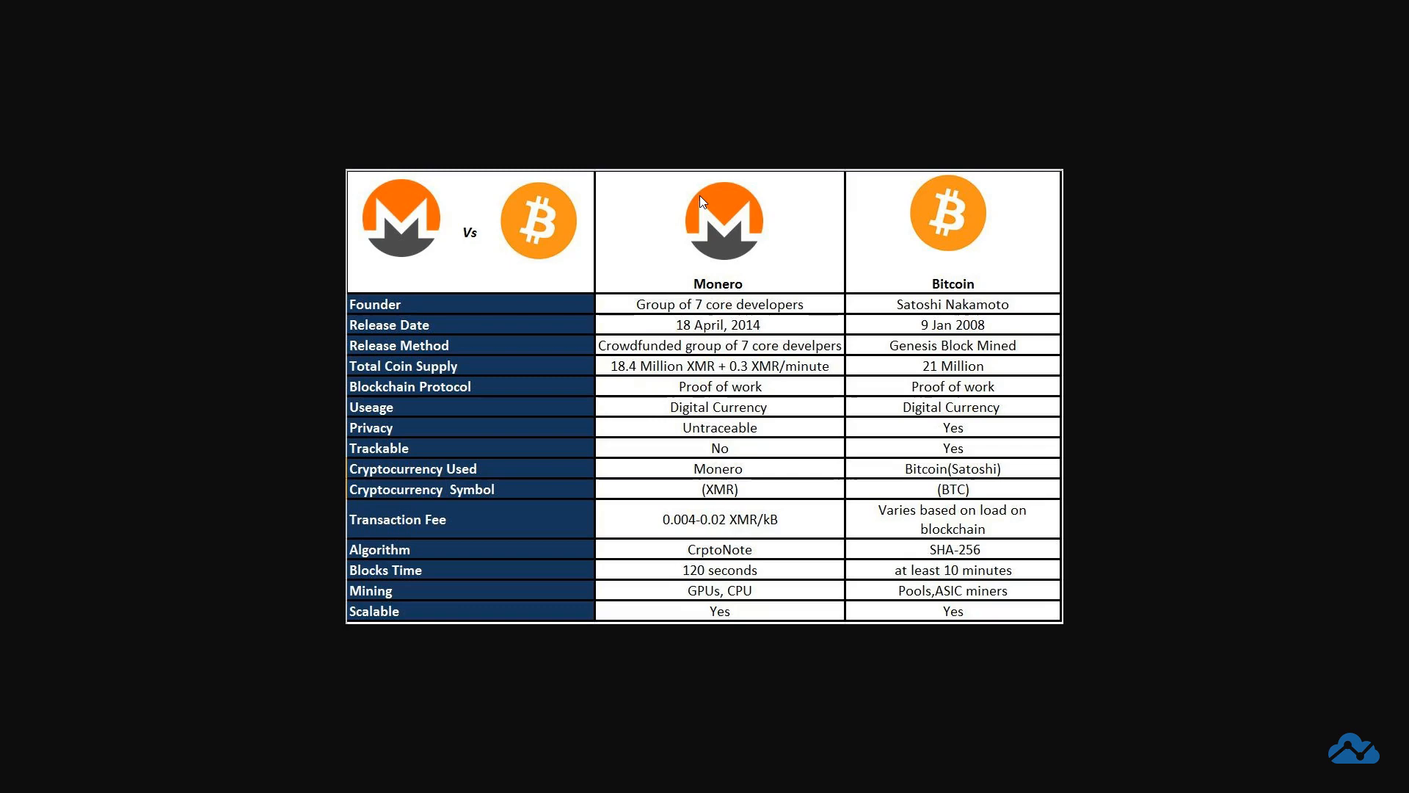
mouse_move(848, 16)
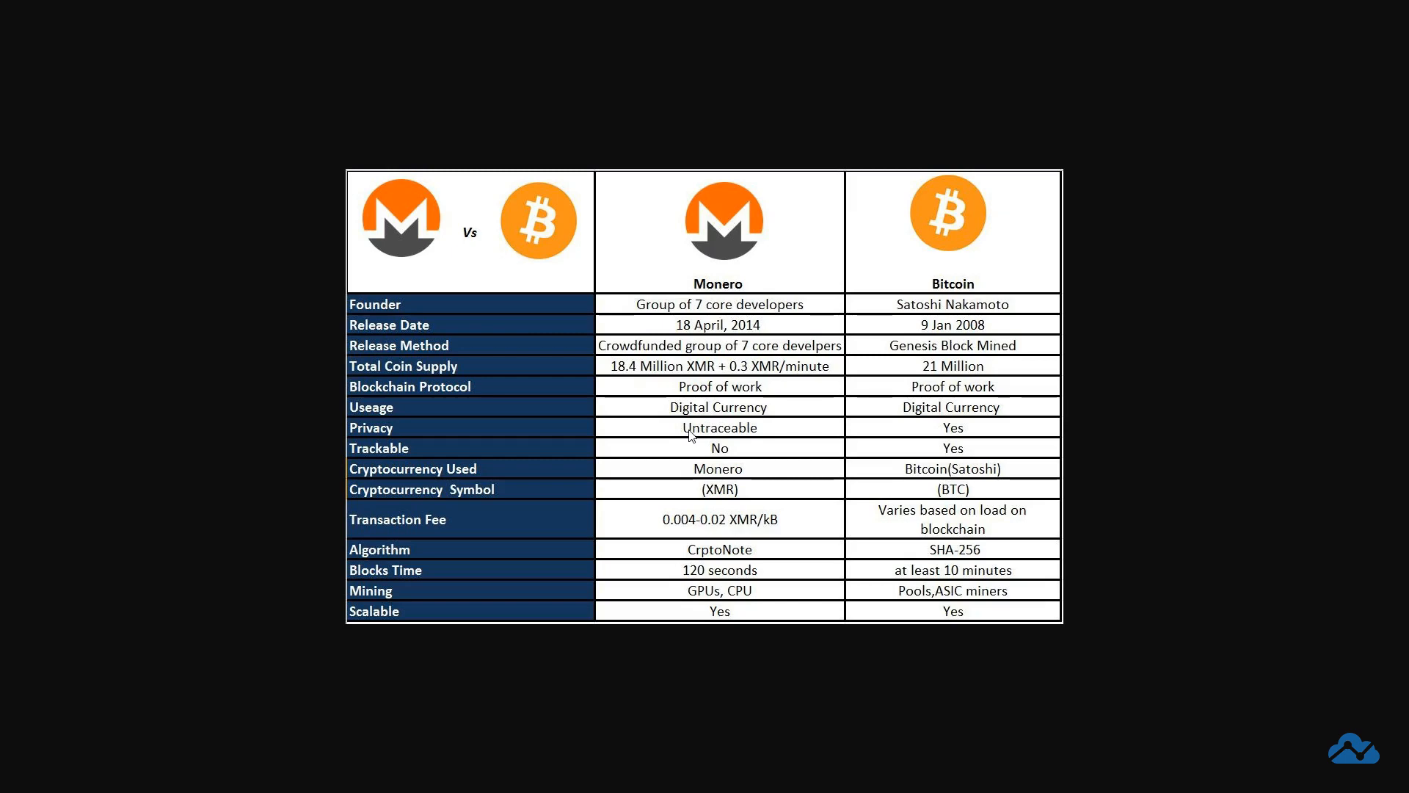
mouse_move(760, 453)
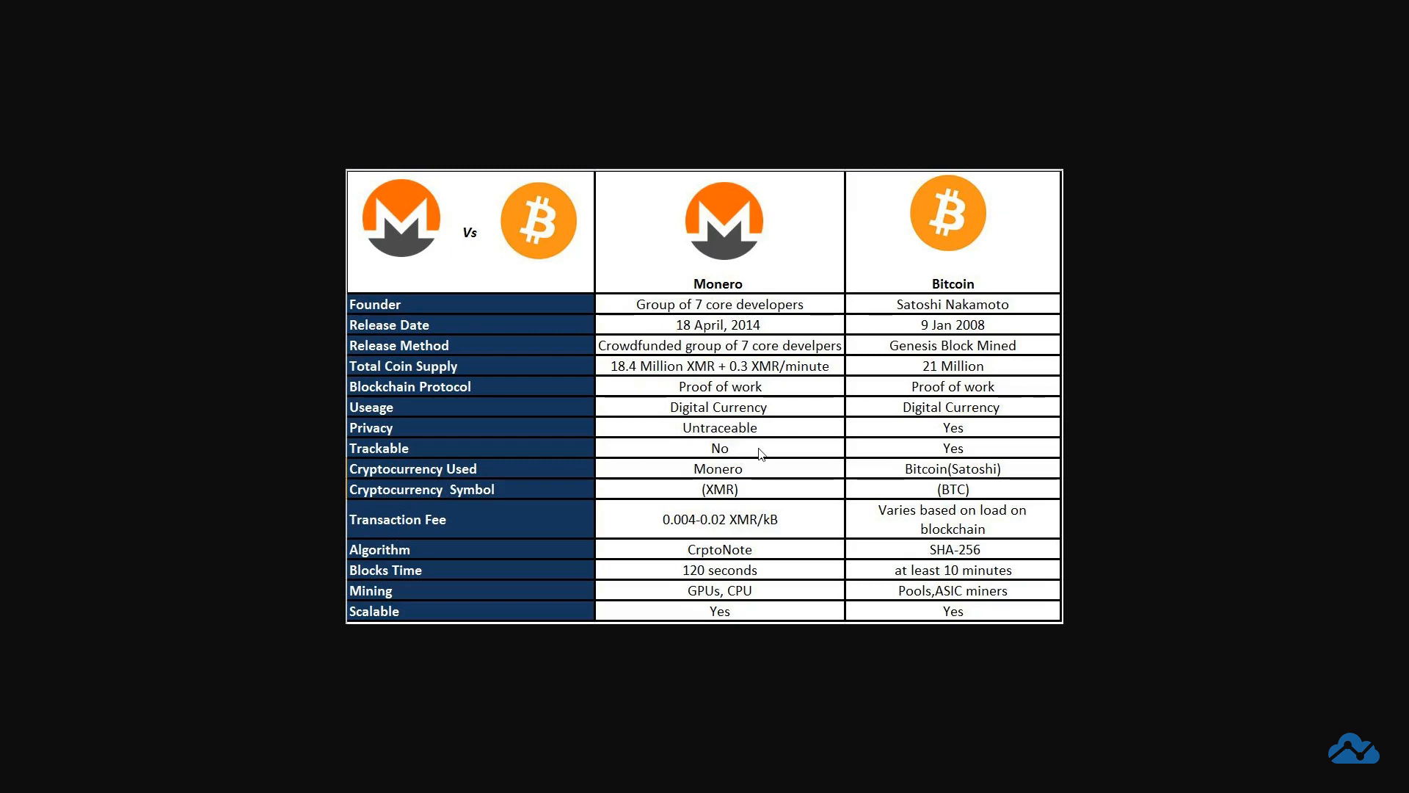
mouse_move(970, 461)
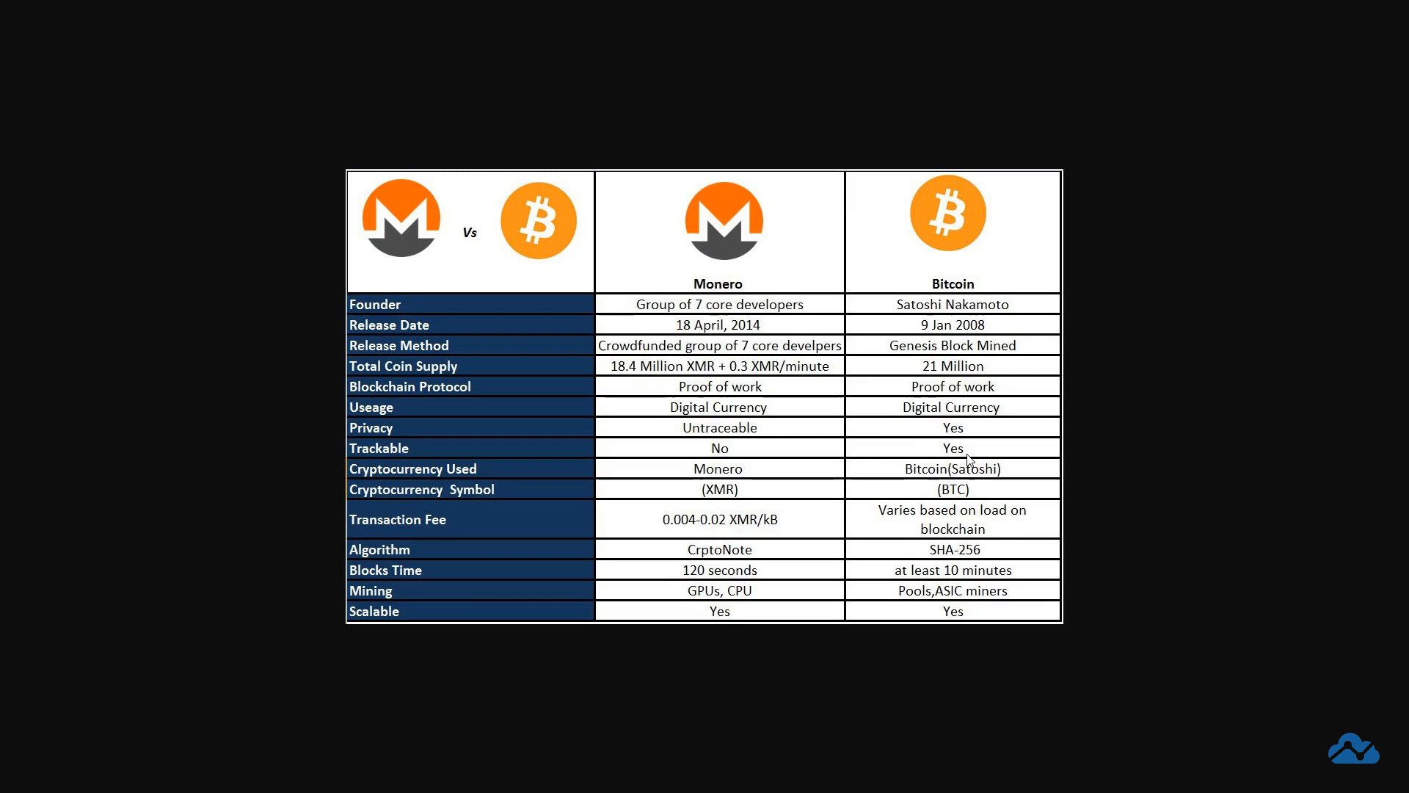
Close the Monero vs Bitcoin comparison table to reach the Why Monero page
click(504, 13)
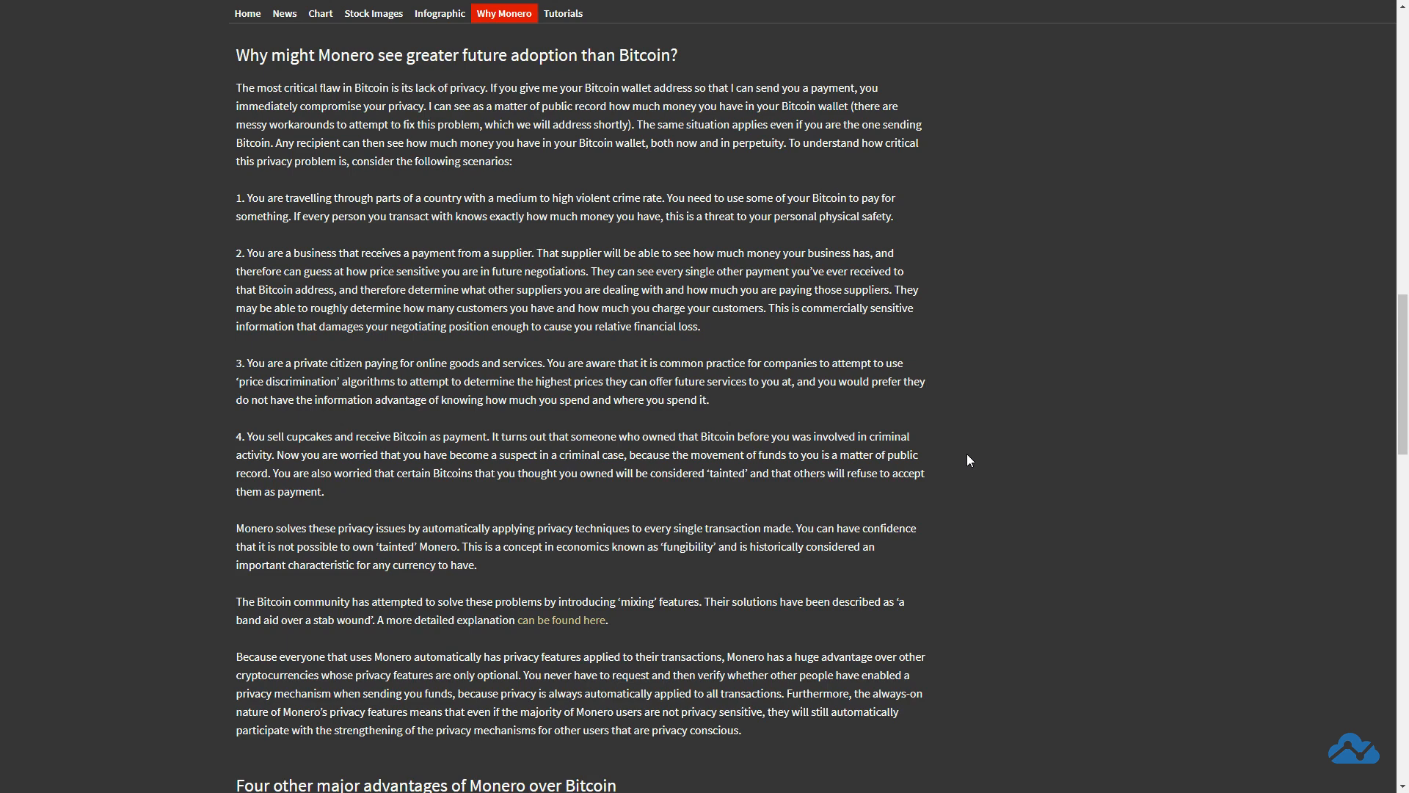
mouse_move(260, 241)
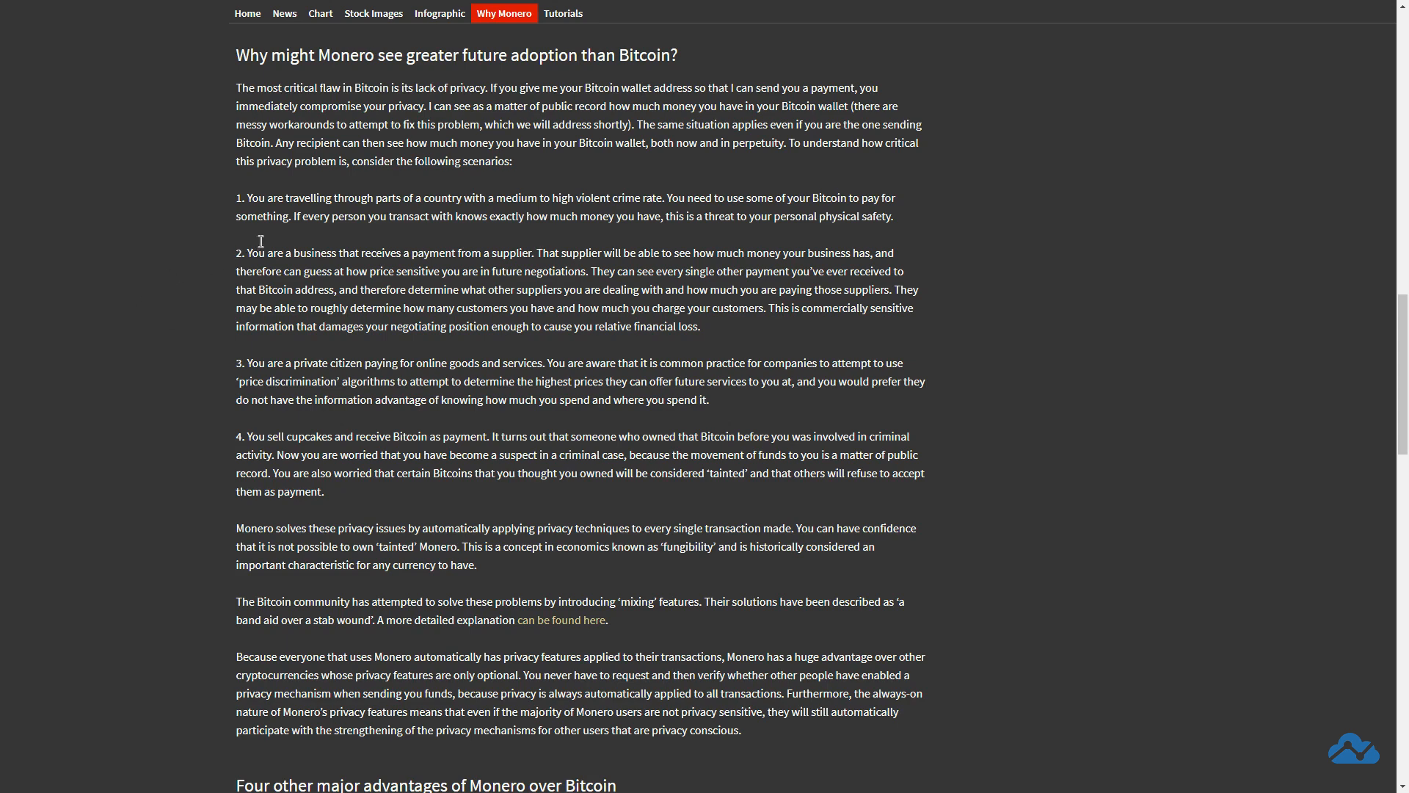